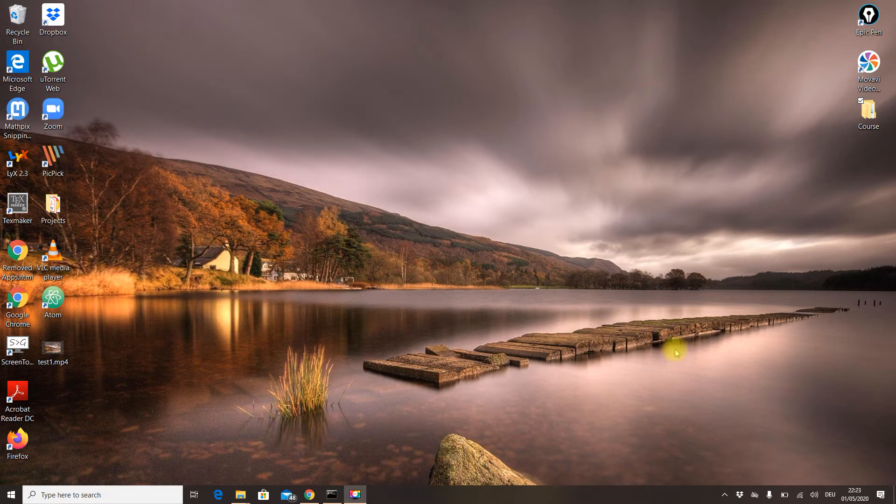
pyautogui.moveTo(328, 461)
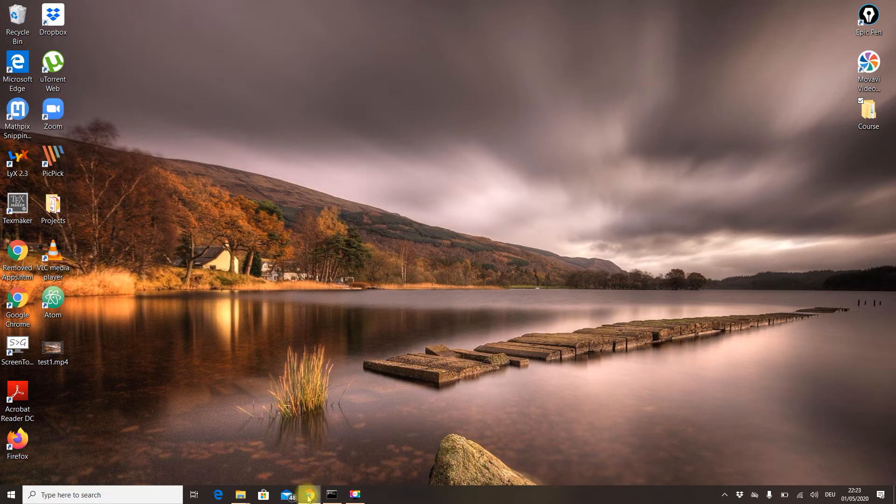
# Search Google for 'install geopandas' and open the GeoPandas 0.7.0 Installation documentation result
pyautogui.click(308, 494)
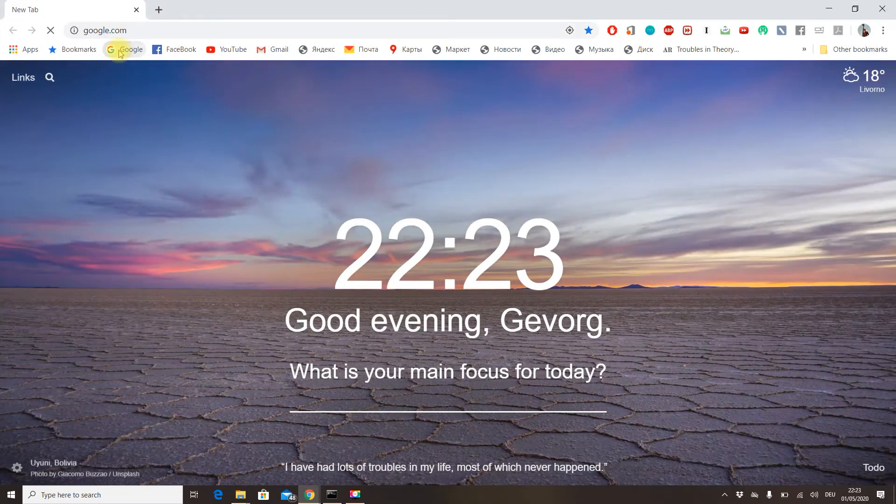
pyautogui.write('install geopandas')
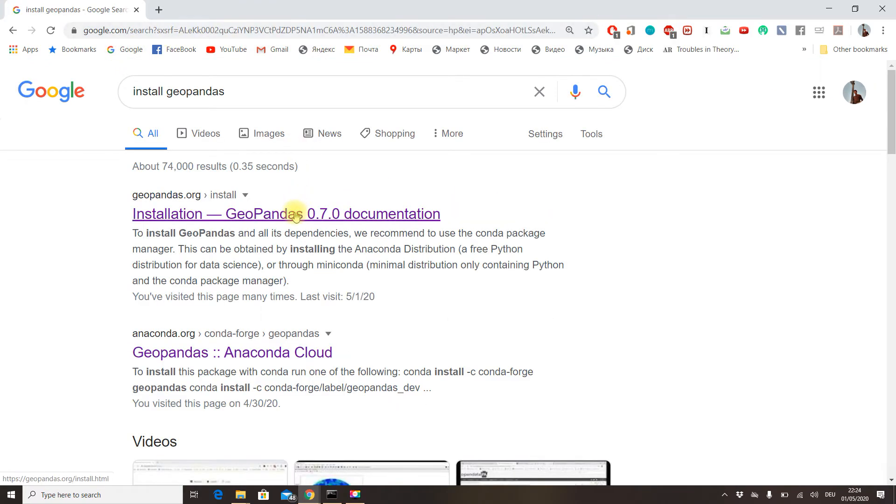
pyautogui.click(286, 213)
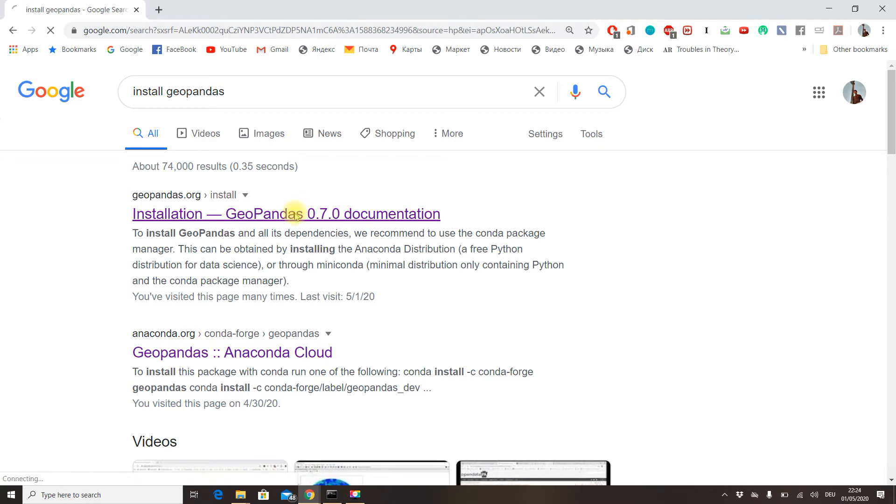
# Scroll the Installation page down to the 'Installing with Anaconda / conda' heading
pyautogui.click(285, 213)
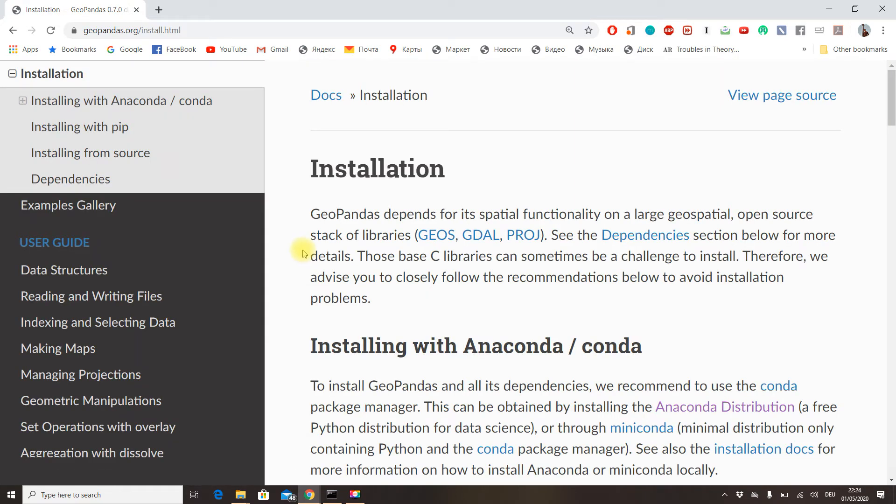
pyautogui.moveTo(326, 162)
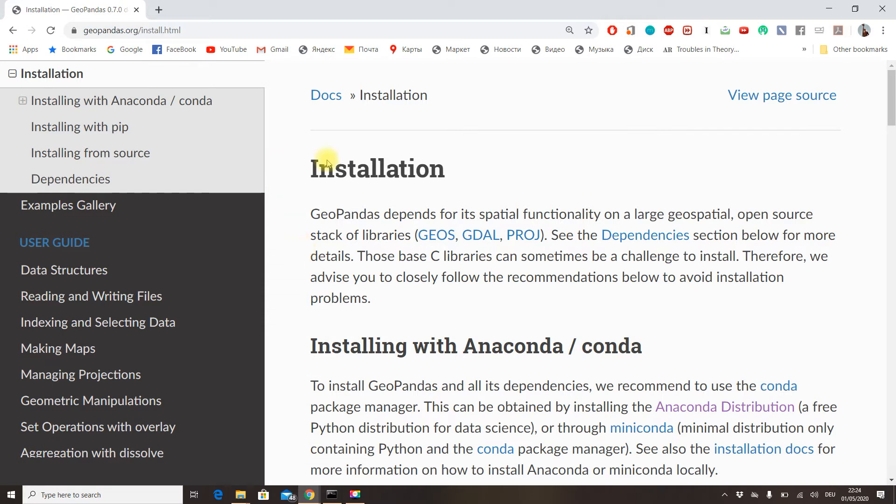
pyautogui.moveTo(191, 280)
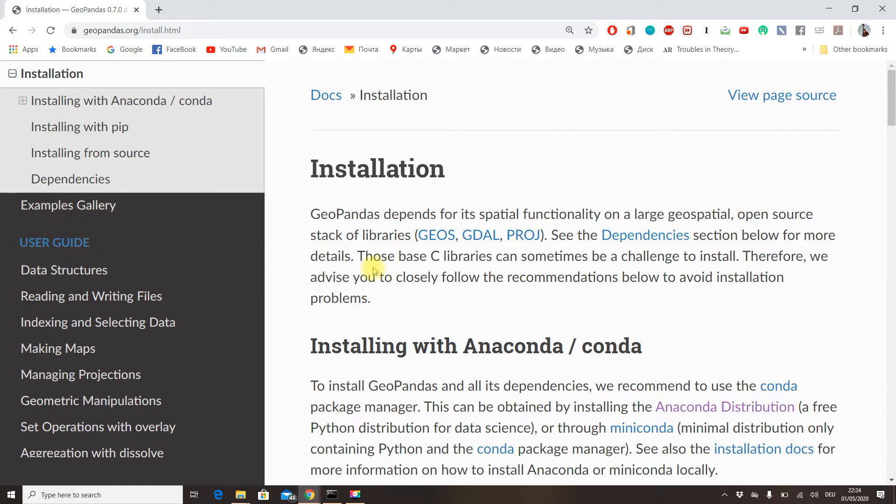
pyautogui.scroll(-3)
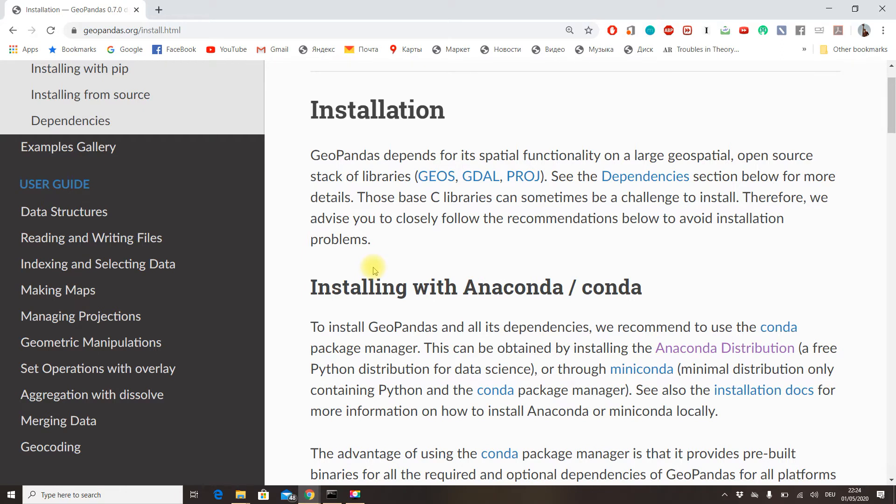
pyautogui.scroll(-3)
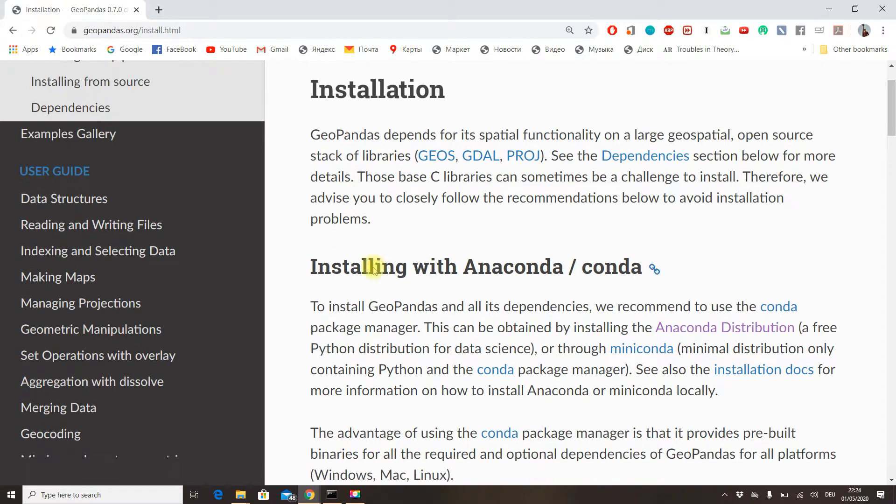
pyautogui.scroll(-3)
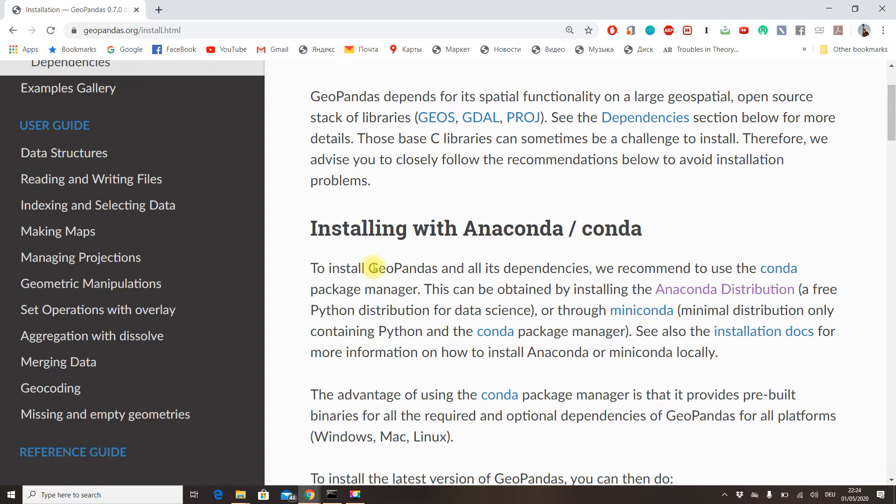
pyautogui.moveTo(448, 252)
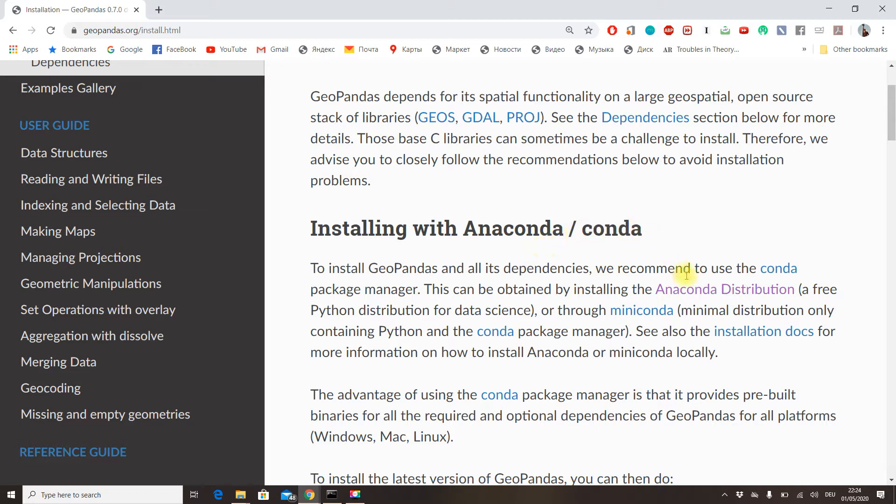
pyautogui.moveTo(698, 290)
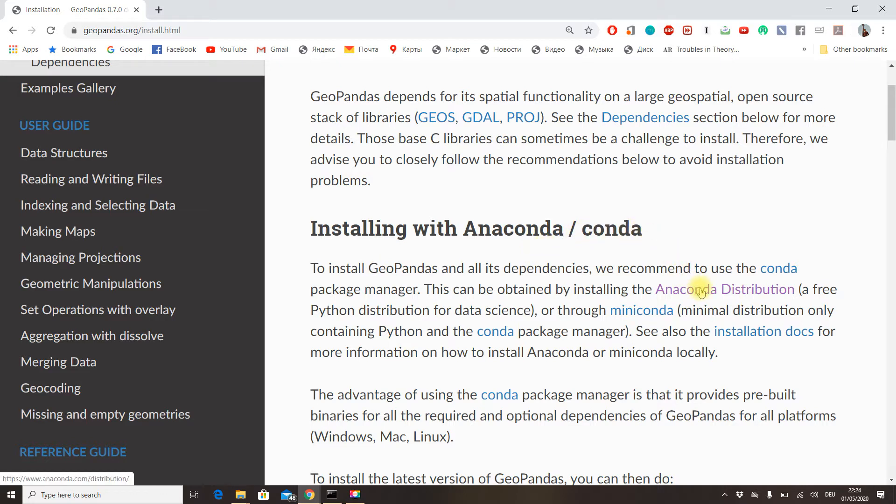
# Follow the Anaconda Distribution link, skim the Individual Edition page, then go back to the GeoPandas docs
pyautogui.click(725, 289)
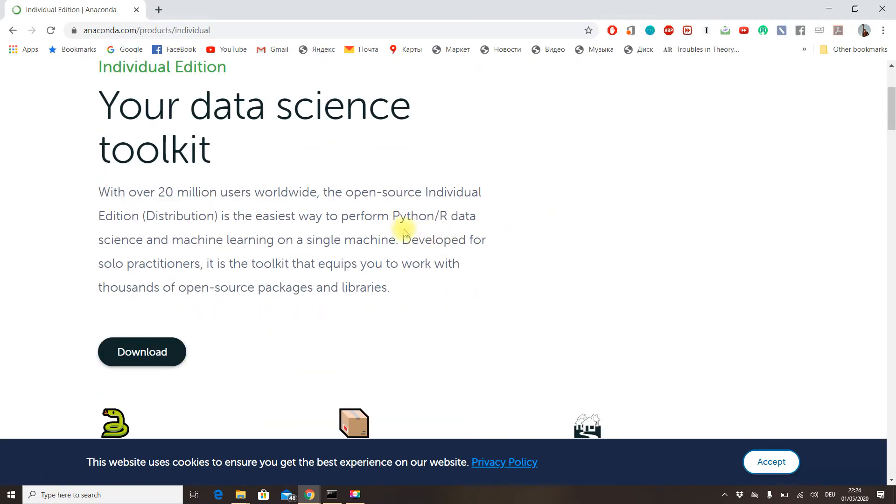
pyautogui.scroll(-3)
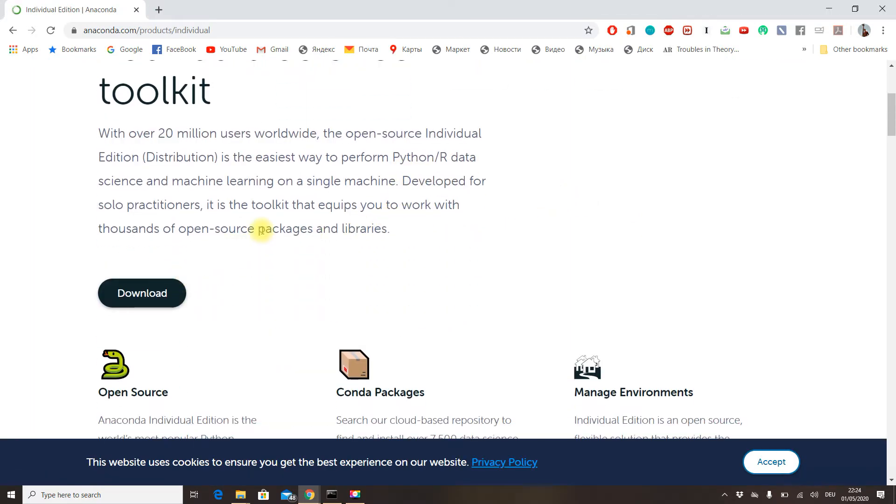
pyautogui.scroll(3)
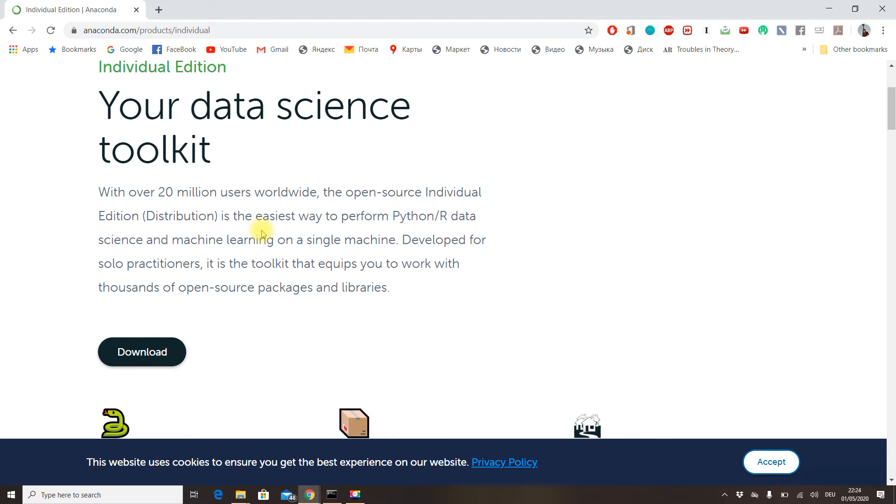
pyautogui.moveTo(248, 255)
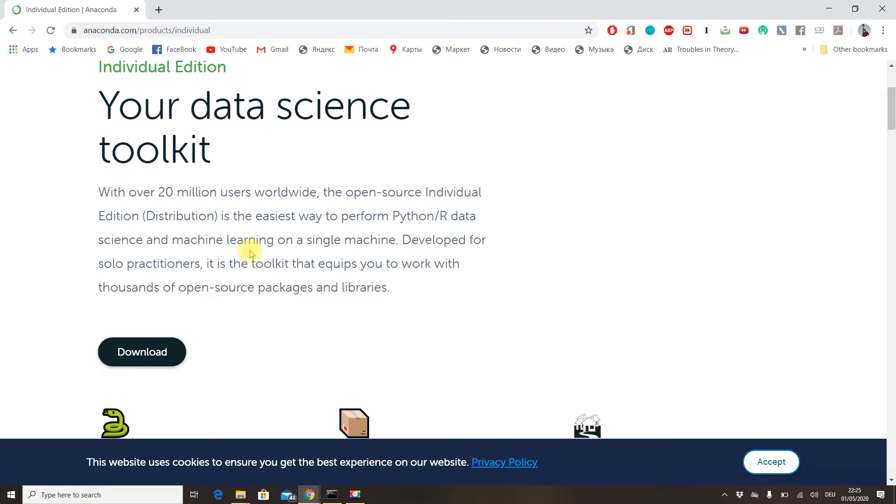
pyautogui.click(13, 30)
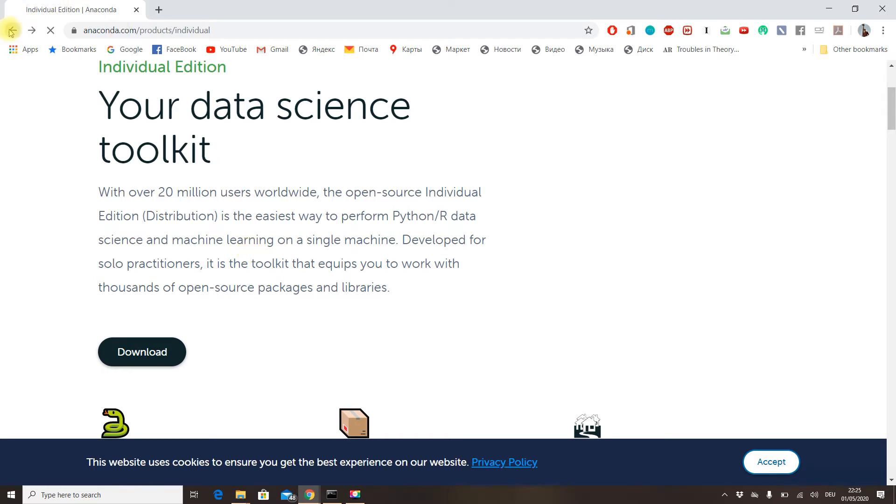
# Read through the conda, conda-forge and pip install commands, selecting 'conda install geopandas'
pyautogui.click(11, 30)
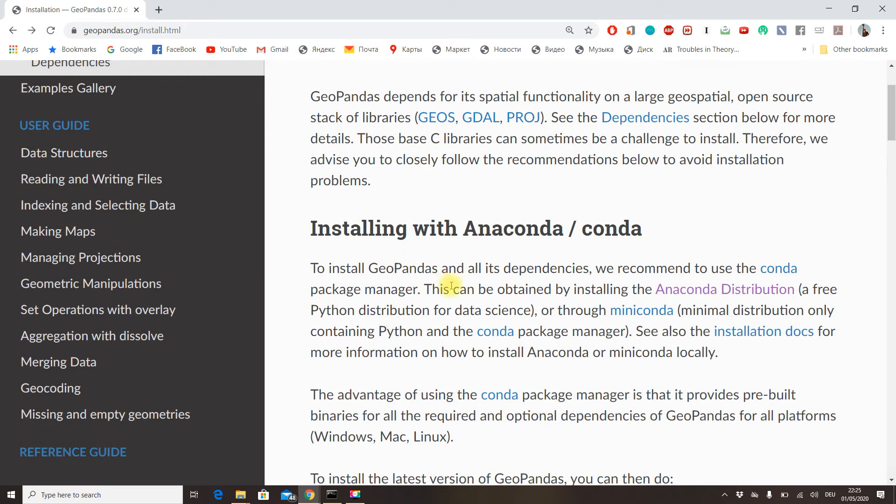
pyautogui.moveTo(527, 385)
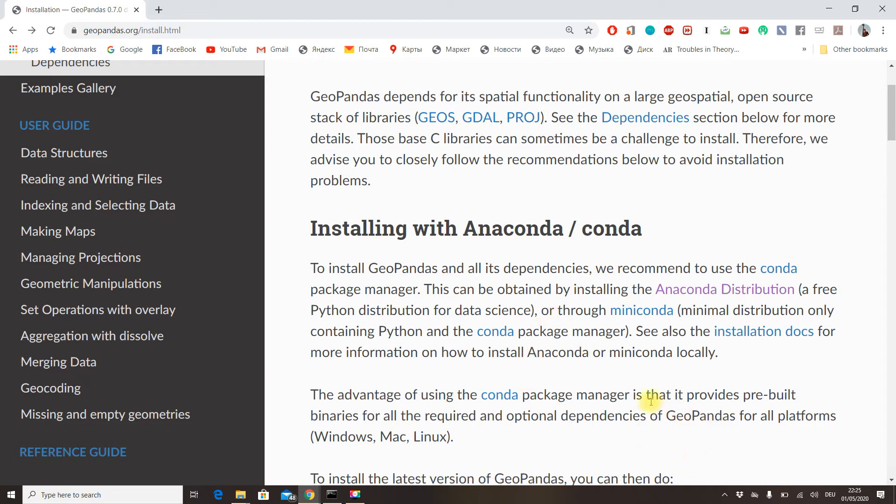
pyautogui.moveTo(526, 415)
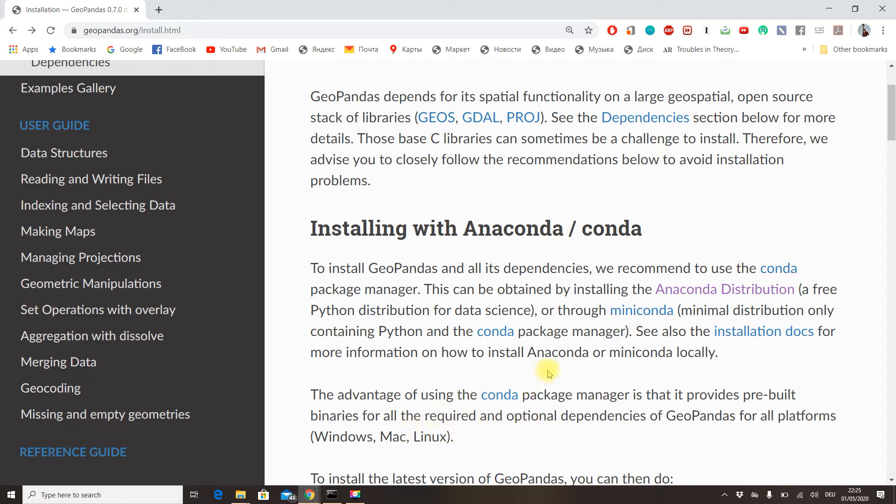
pyautogui.scroll(-3)
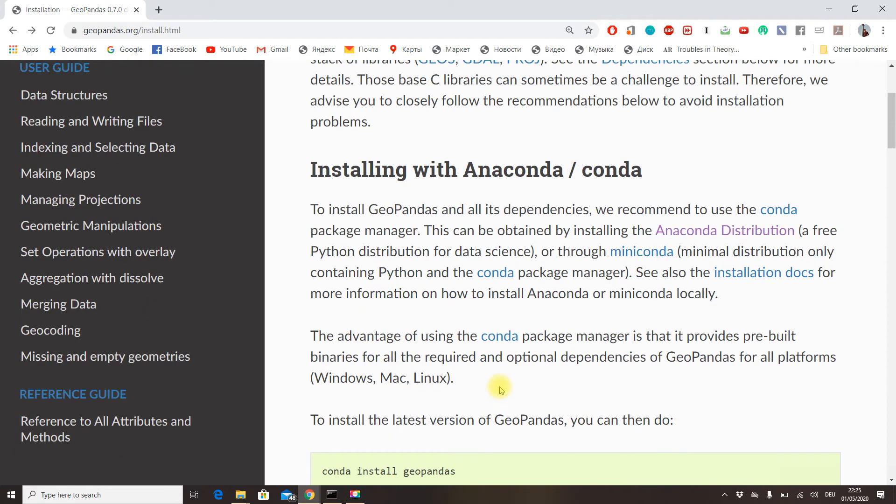
pyautogui.scroll(-3)
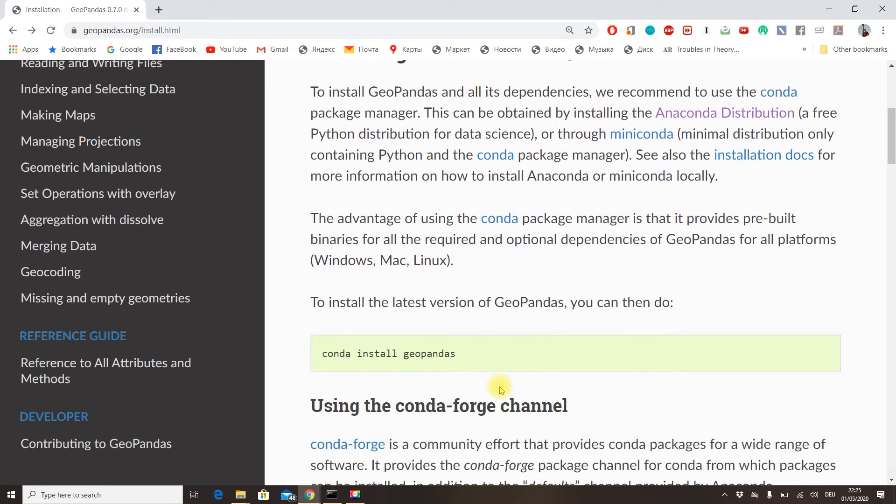
pyautogui.scroll(-3)
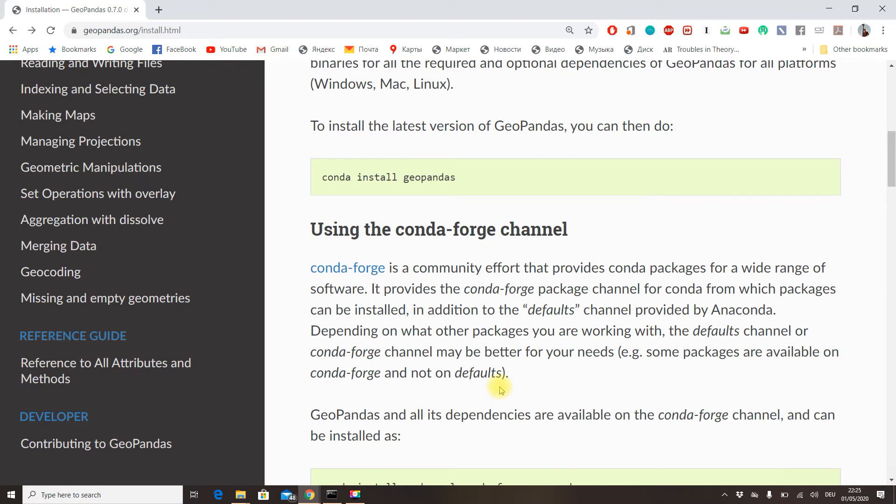
pyautogui.scroll(-3)
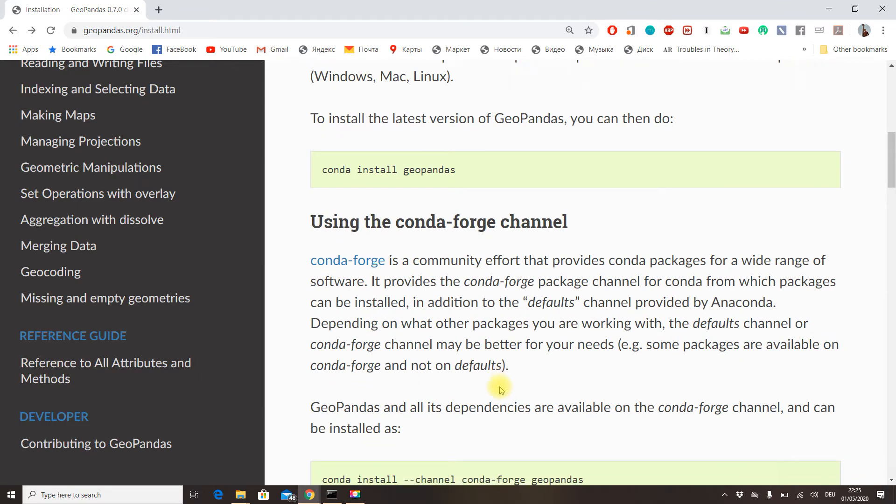
pyautogui.scroll(-3)
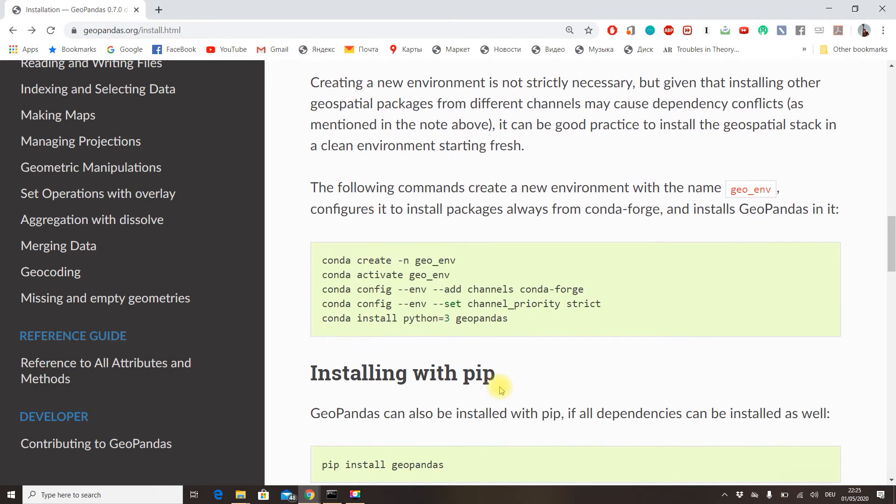
pyautogui.scroll(-3)
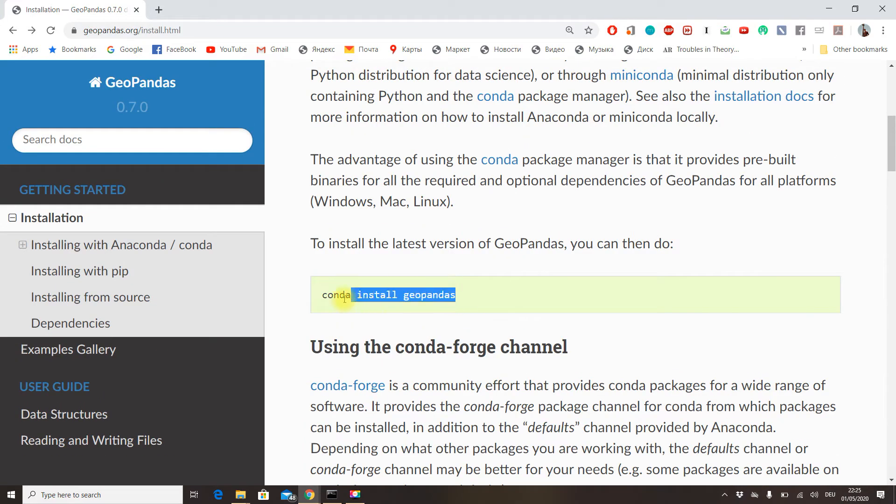
pyautogui.scroll(-3)
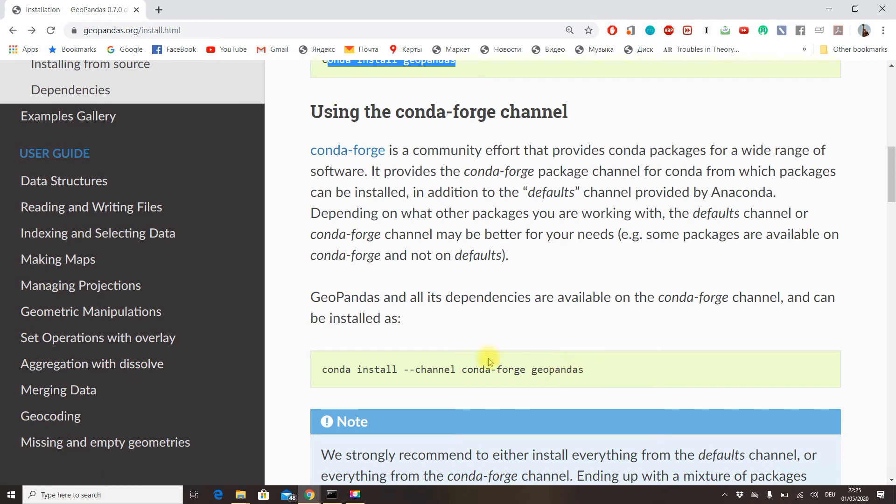
pyautogui.moveTo(486, 348)
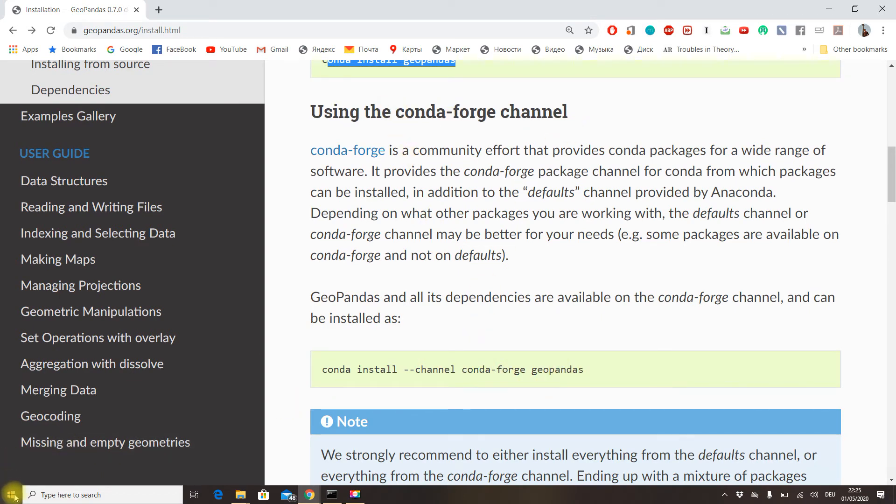
# Launch Anaconda Prompt from the Start search for 'anaconda'
pyautogui.click(9, 494)
pyautogui.write('anacon')
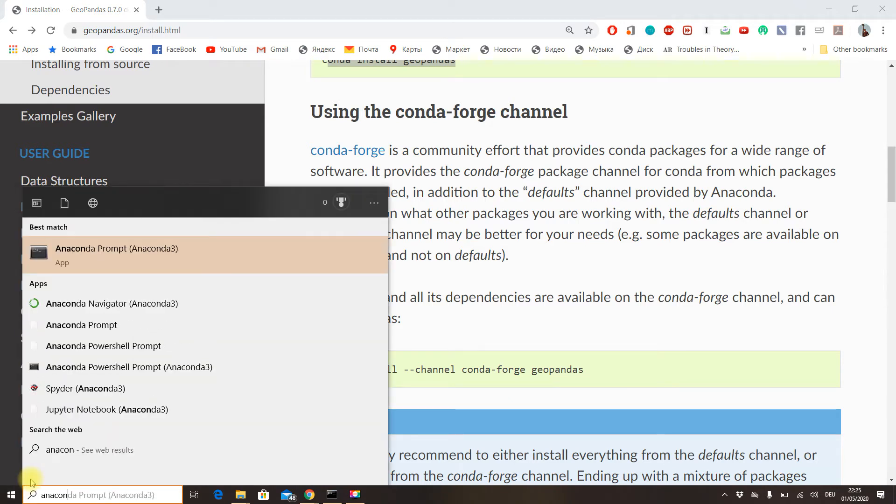
pyautogui.click(117, 255)
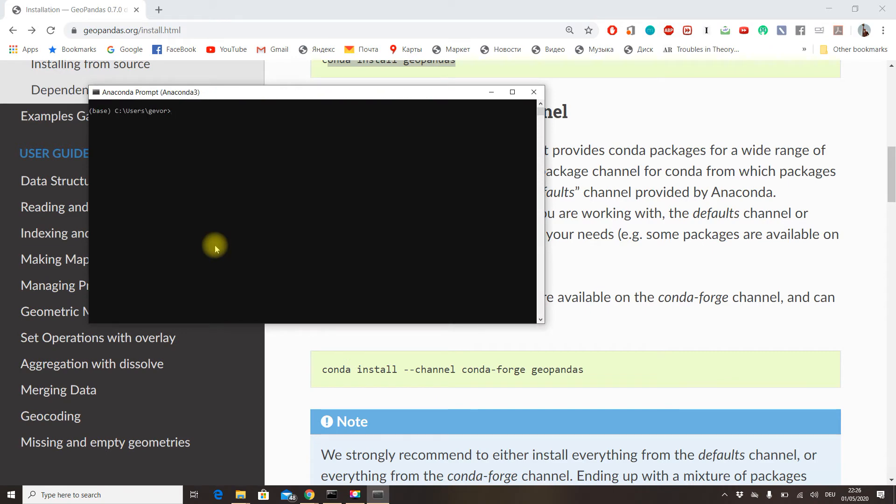
pyautogui.moveTo(447, 272)
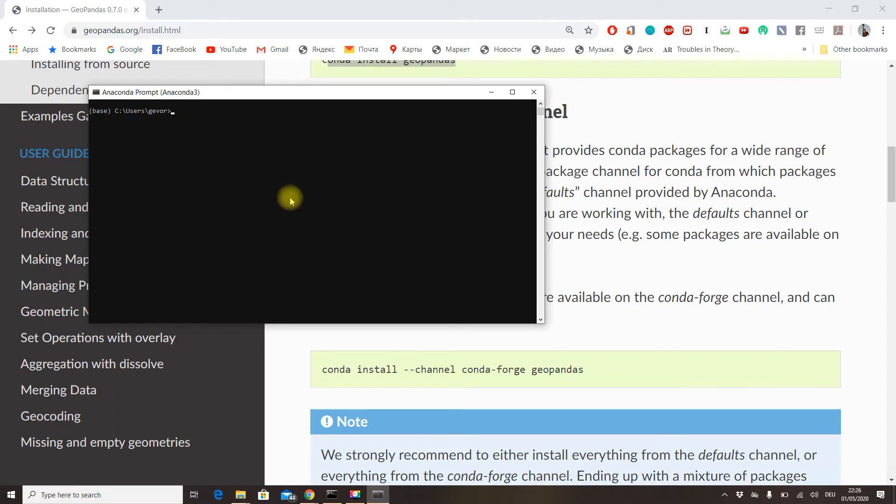
pyautogui.moveTo(295, 206)
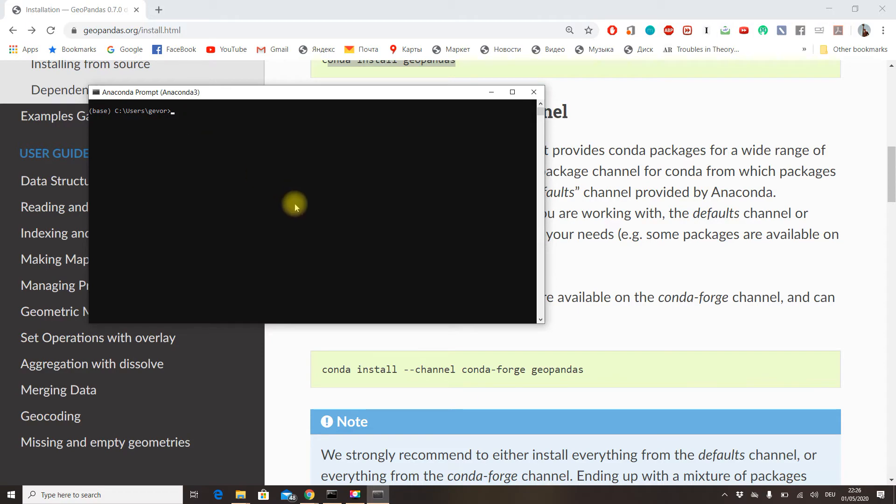
# Minimize the Anaconda Prompt so the GeoPandas install page shows again
pyautogui.click(532, 92)
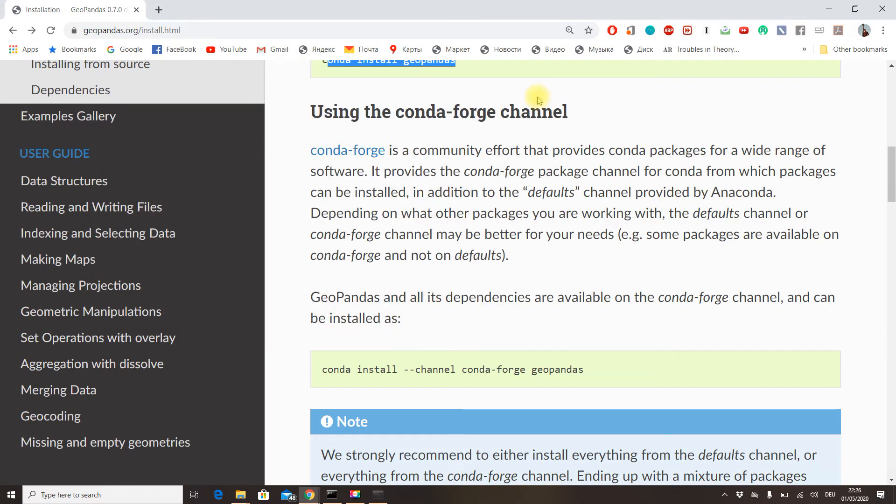
# Write 'pip install geopandas' at the Command Prompt
pyautogui.scroll(-3)
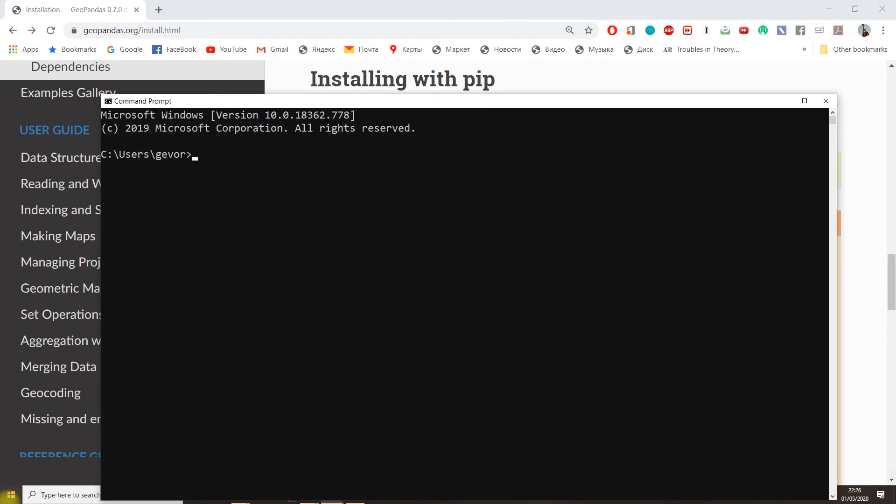
pyautogui.write('pip')
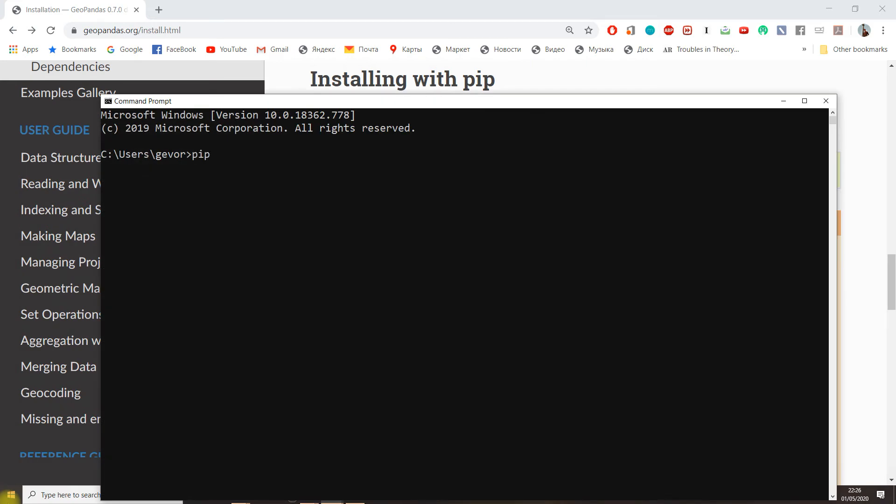
pyautogui.write('install')
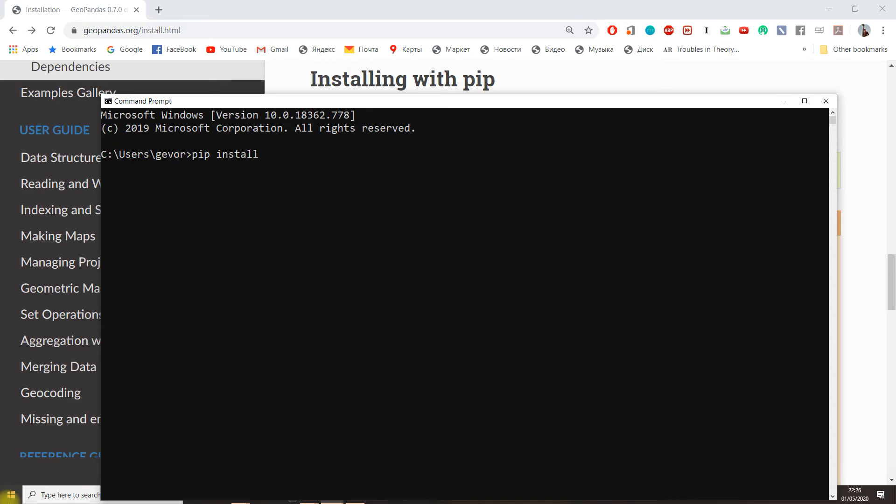
pyautogui.write('geopandas')
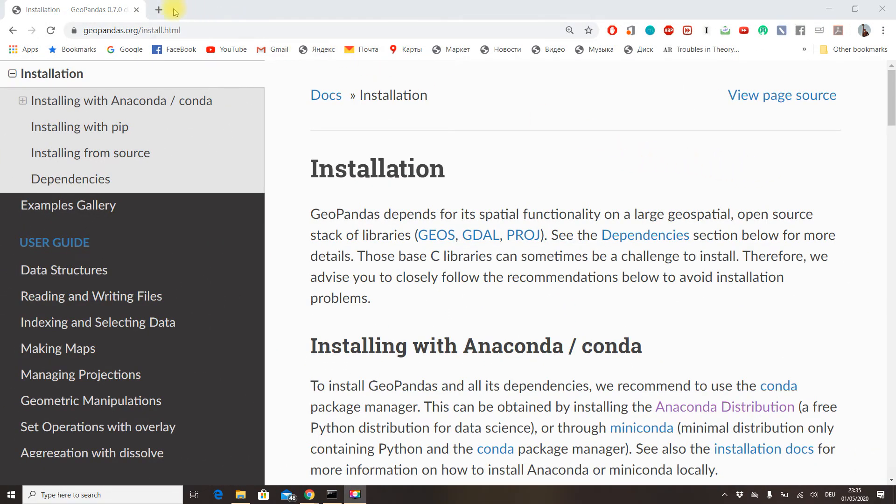
# In a new tab, search Google for 'openstreetmap' and switch to the opened OpenStreetMap site
pyautogui.click(158, 10)
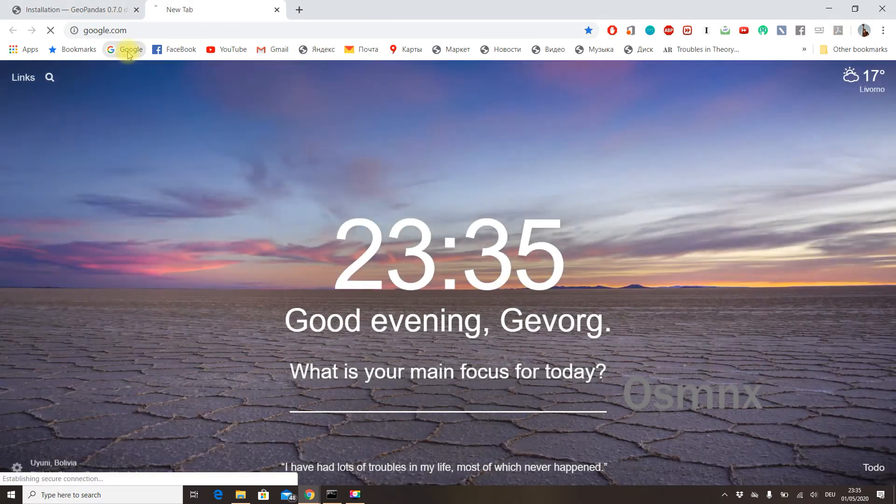
pyautogui.click(124, 49)
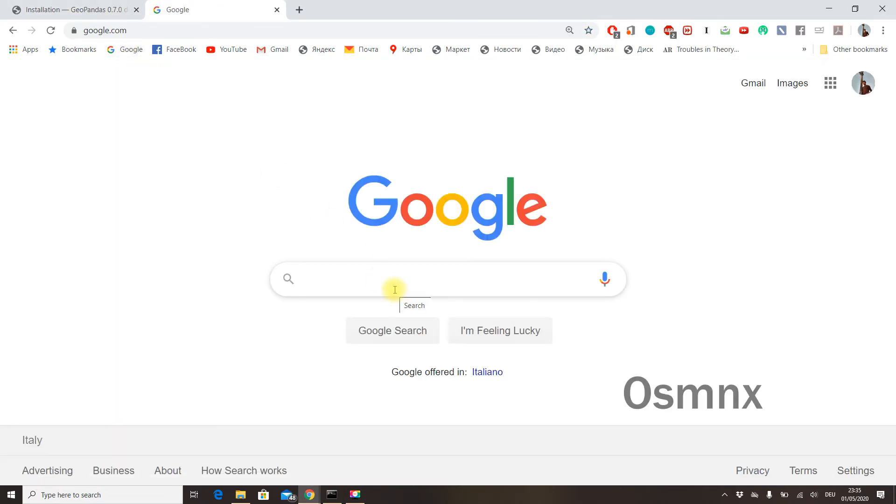
pyautogui.write('ope')
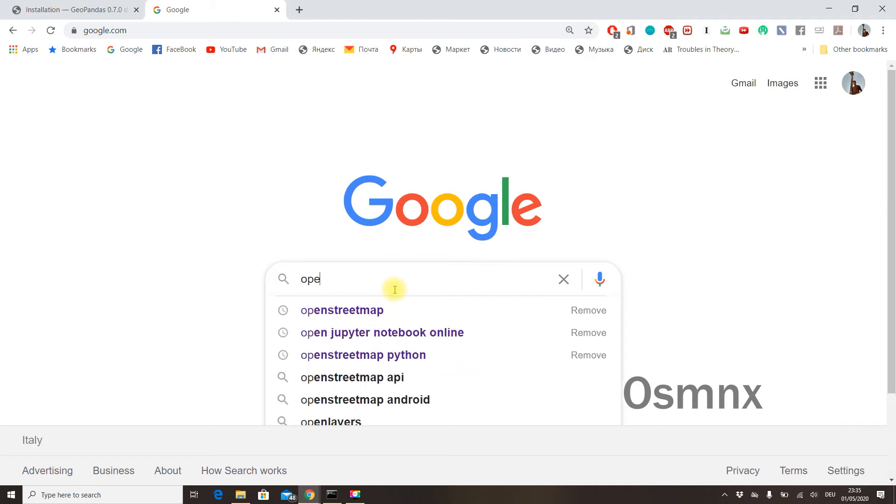
pyautogui.click(342, 311)
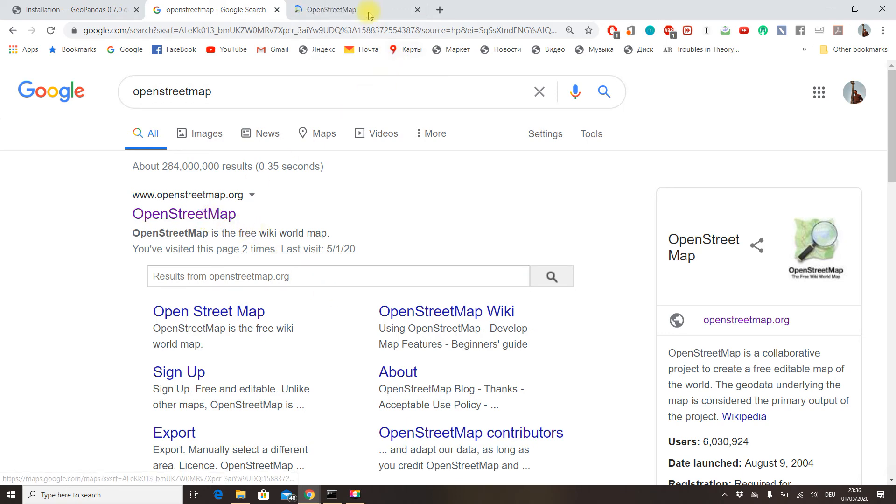
pyautogui.click(343, 10)
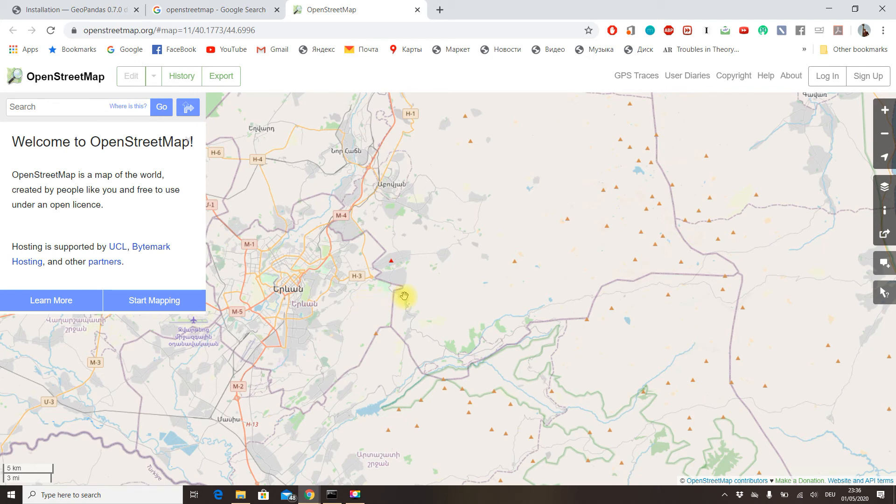
pyautogui.moveTo(361, 307)
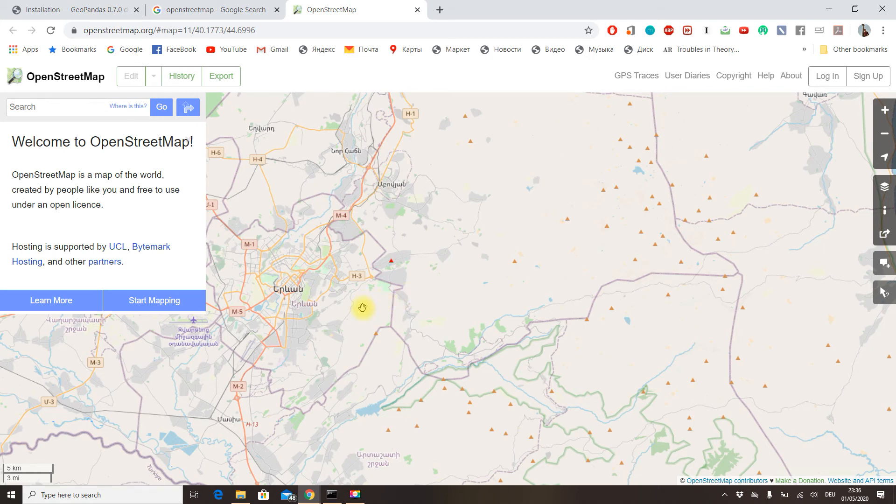
# Search the map for 'yerevan' and open the 'City Yerevan, Armenia' result to outline its boundary
pyautogui.click(69, 106)
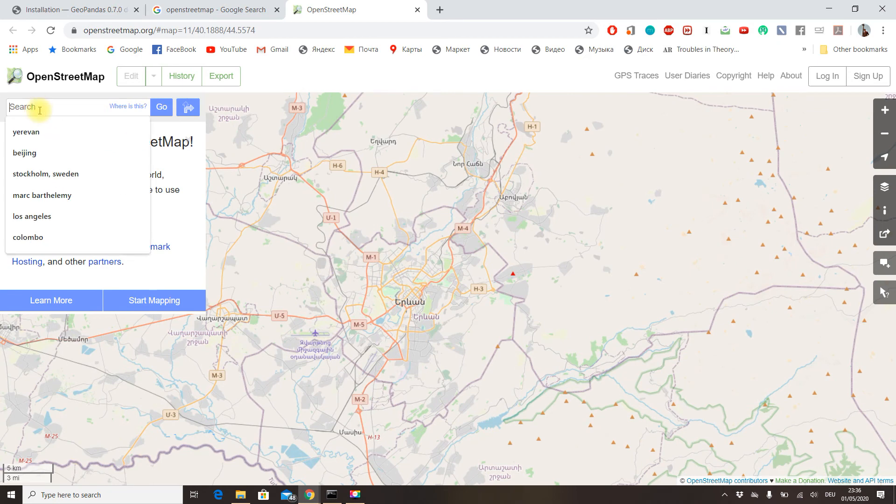
pyautogui.moveTo(53, 119)
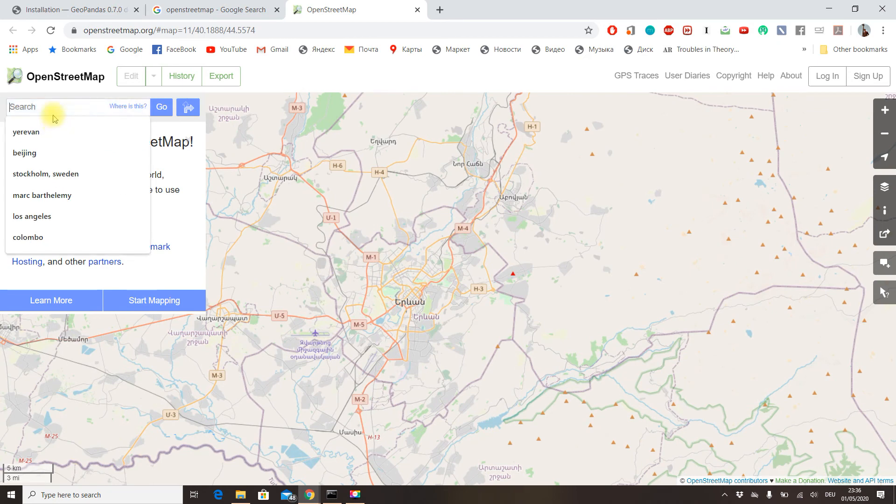
pyautogui.click(26, 133)
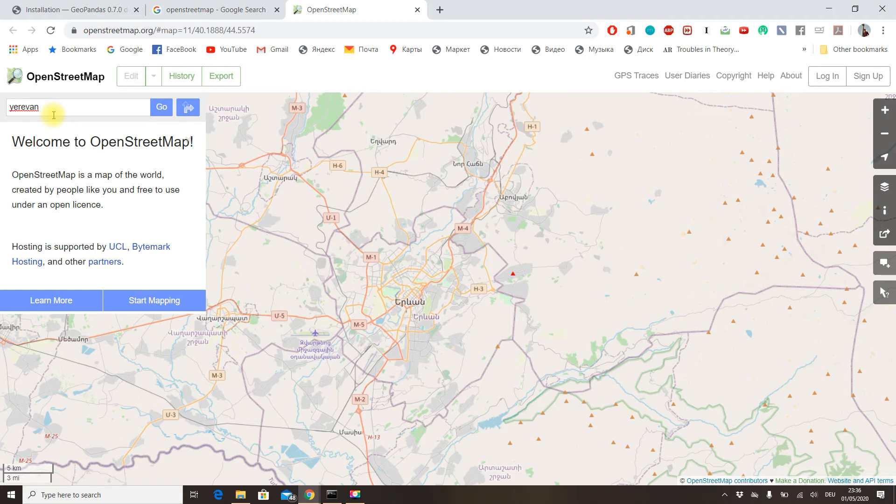
pyautogui.click(161, 106)
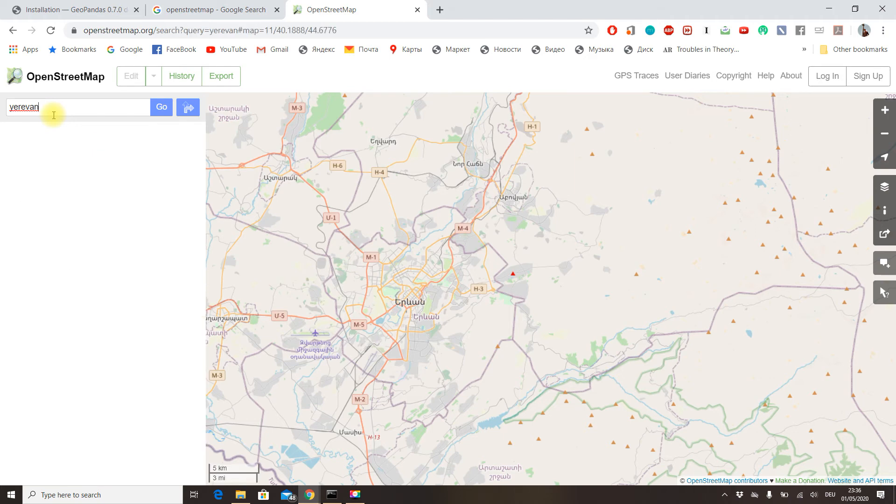
pyautogui.click(161, 107)
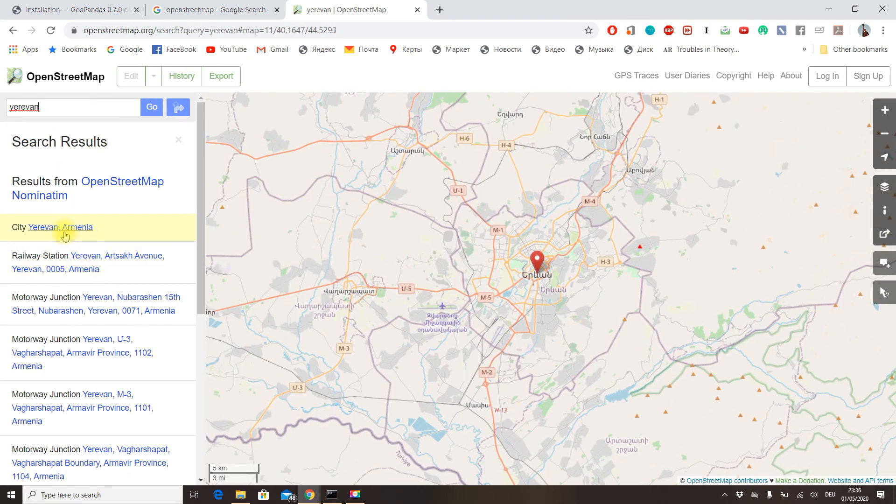
pyautogui.click(63, 226)
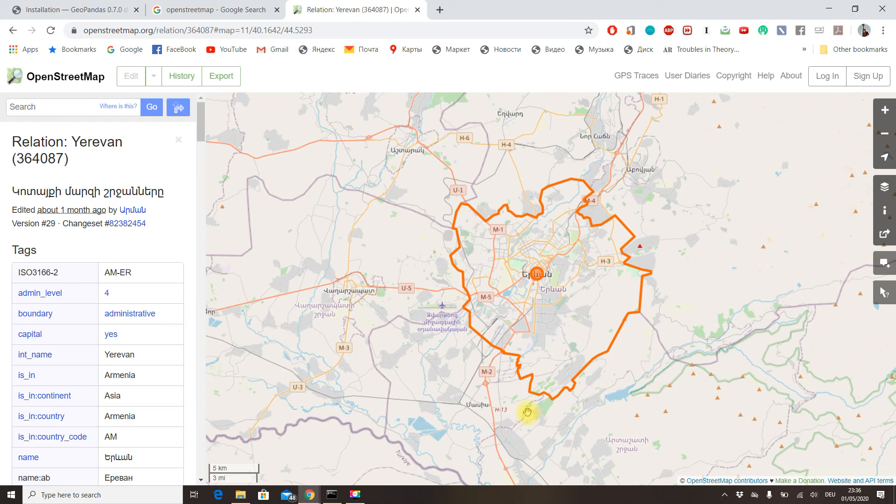
pyautogui.moveTo(266, 147)
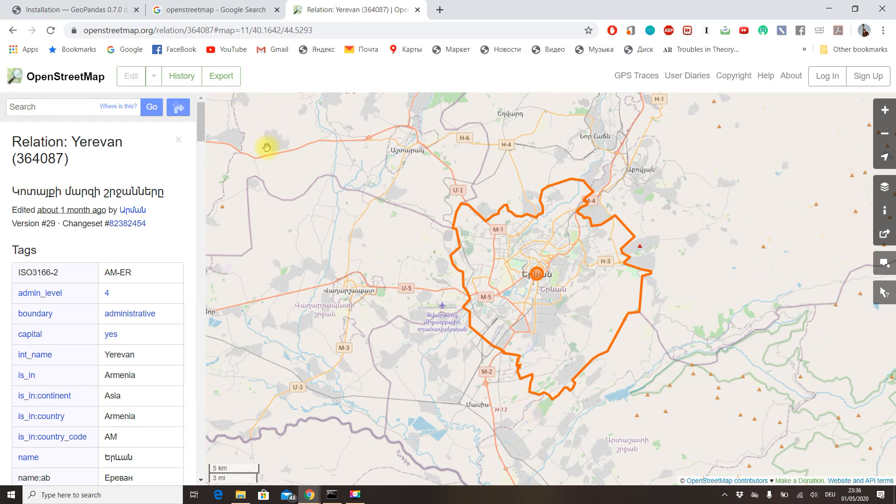
pyautogui.moveTo(393, 280)
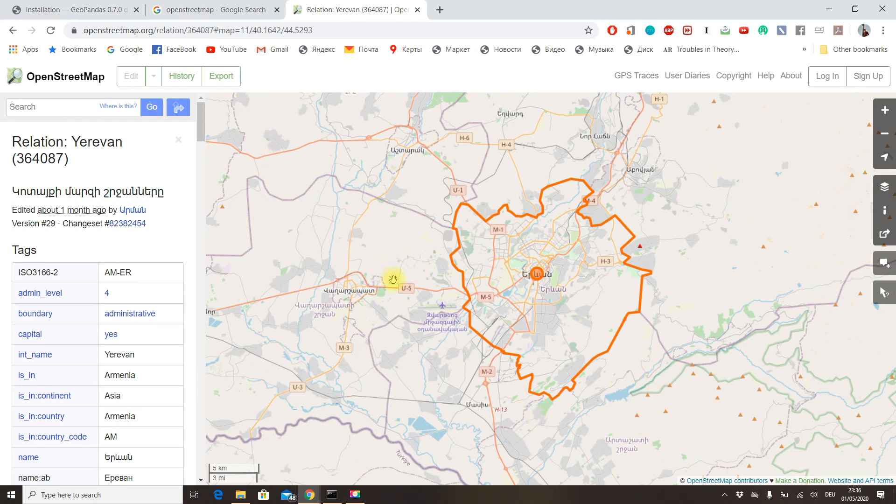
pyautogui.moveTo(375, 295)
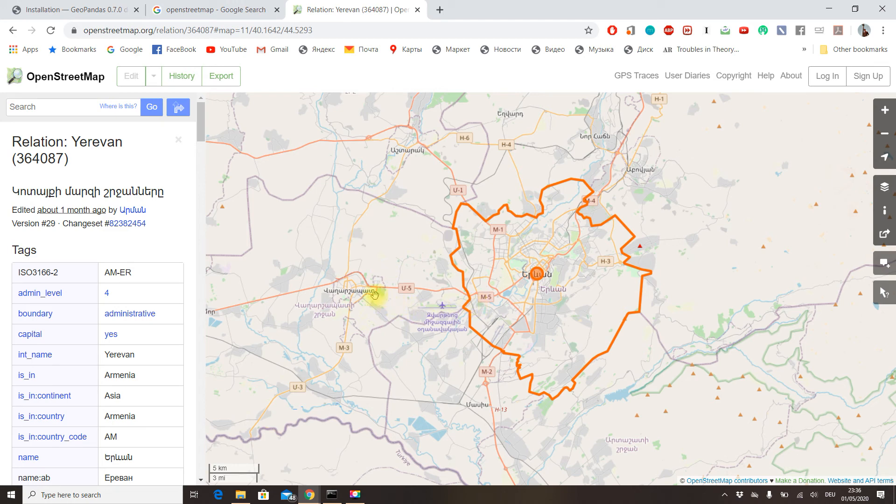
pyautogui.moveTo(108, 57)
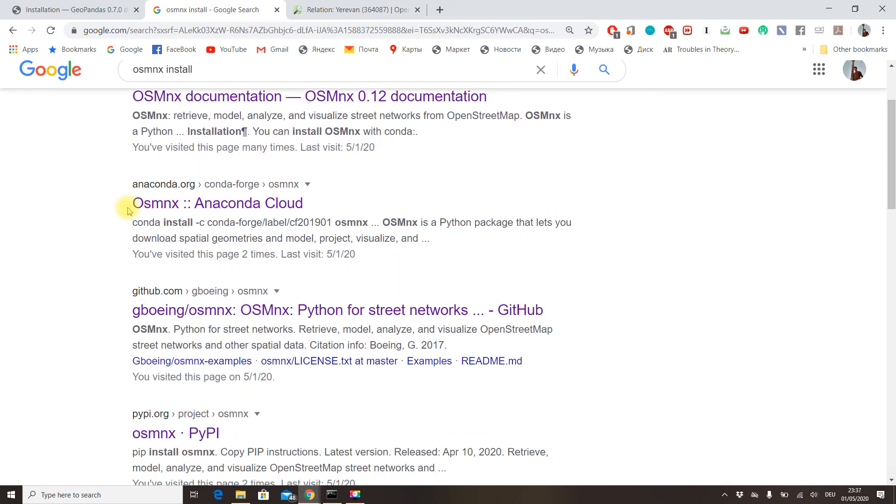
pyautogui.moveTo(217, 203)
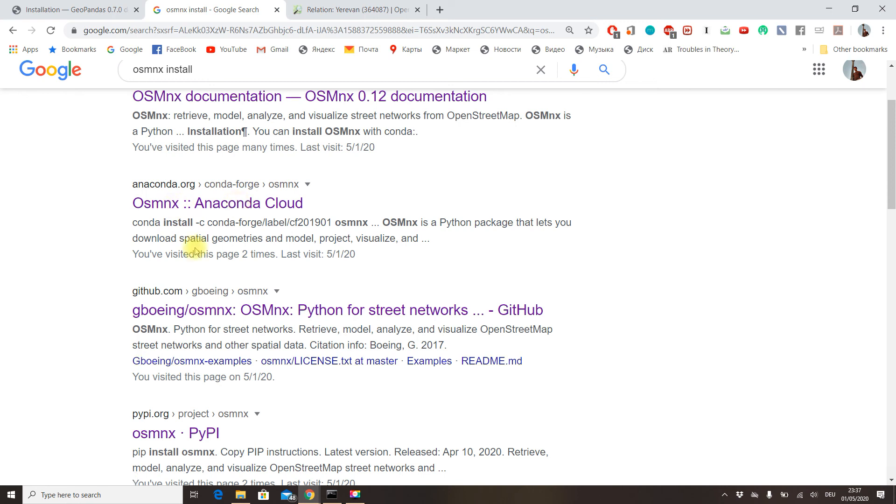
pyautogui.moveTo(124, 229)
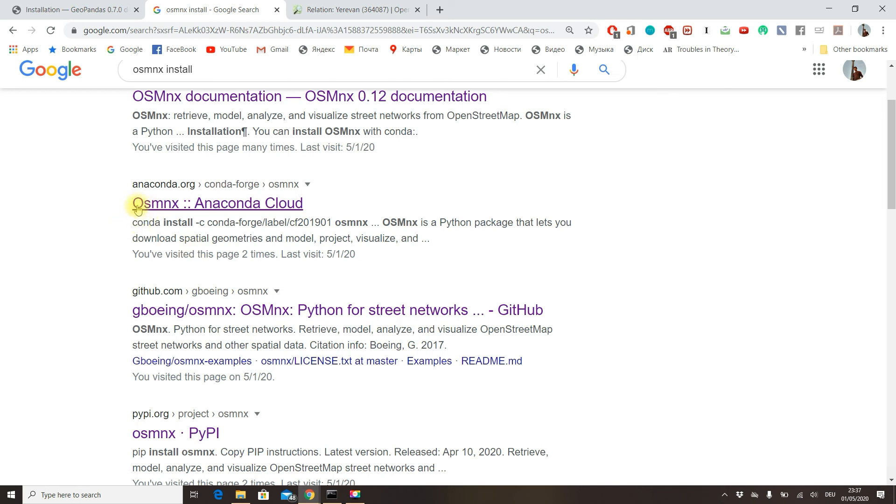
# Scroll the 'osmnx install' results down to the PyPI entry's 'pip install osmnx' command
pyautogui.scroll(-3)
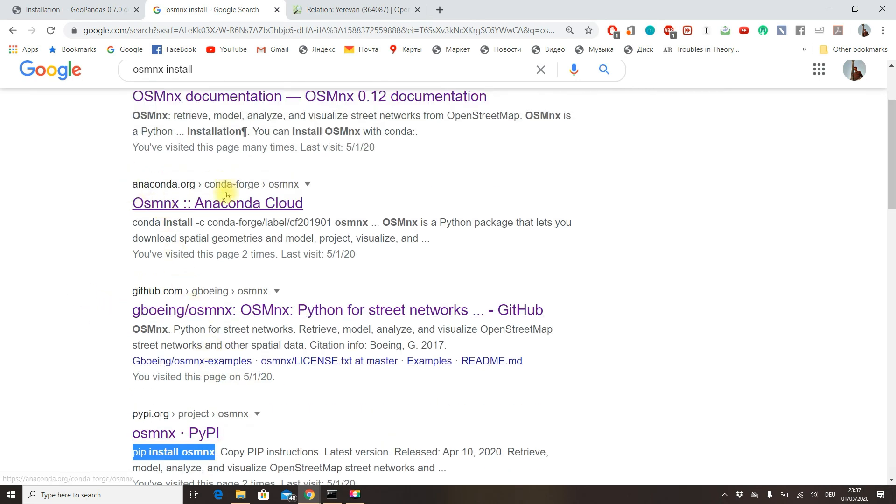
pyautogui.scroll(-3)
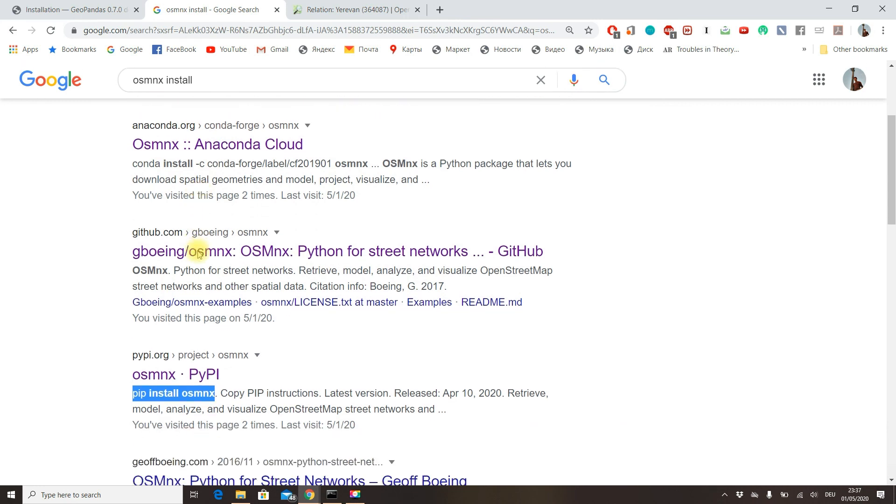
pyautogui.moveTo(178, 404)
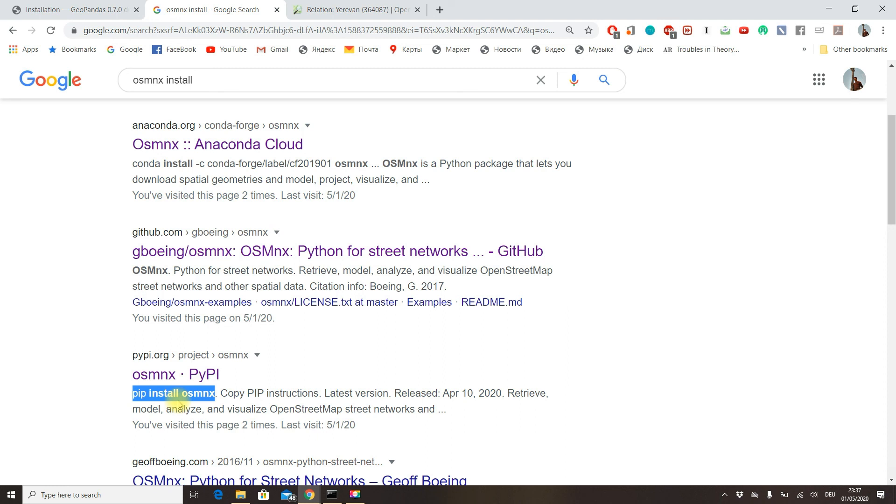
pyautogui.moveTo(268, 357)
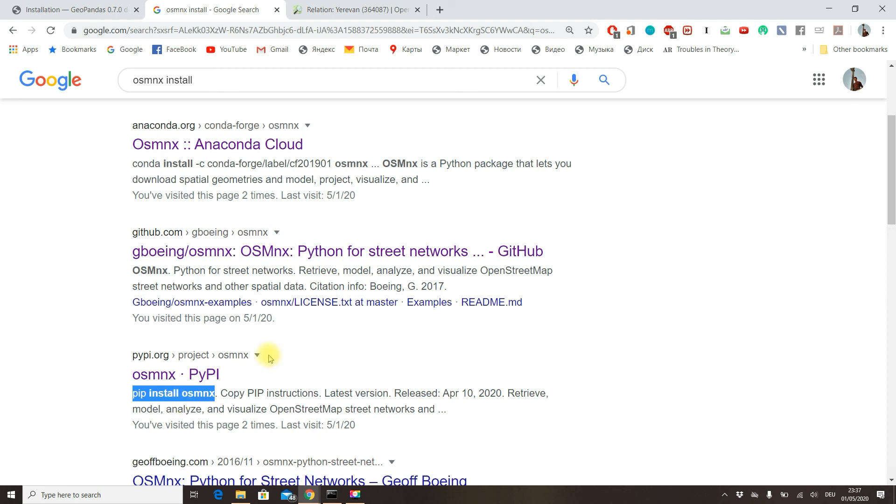